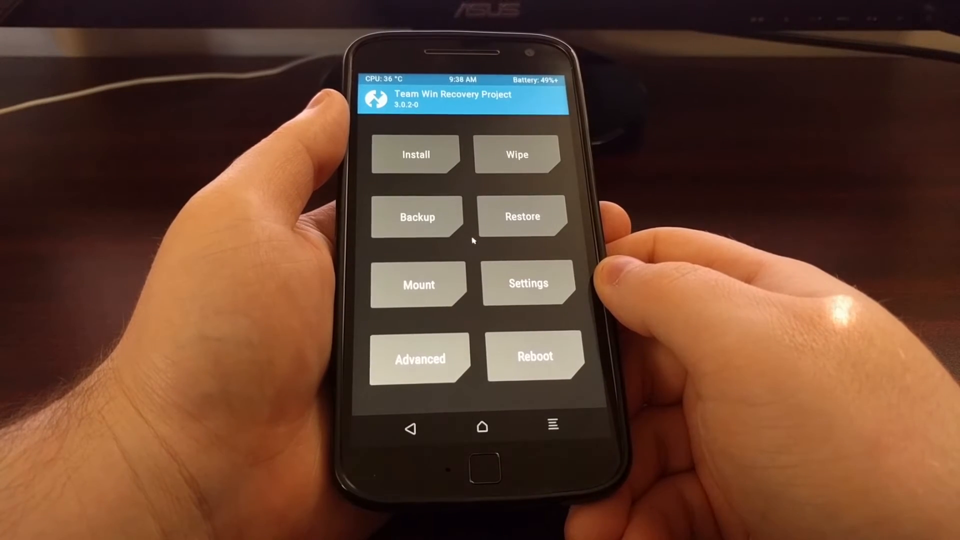
# Open TWRP's Advanced tools and launch the Terminal
pyautogui.click(419, 359)
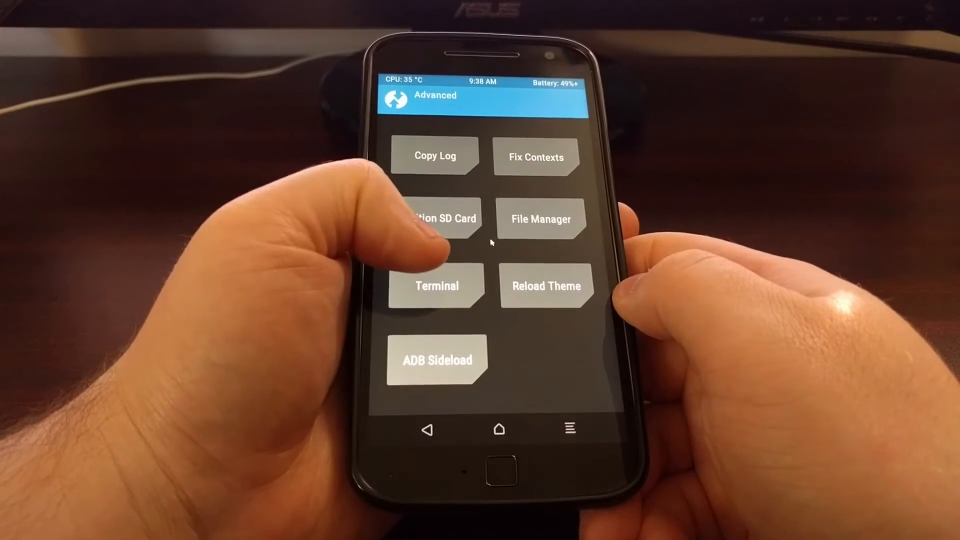
pyautogui.click(437, 286)
pyautogui.write('echo "SYSTEMLESS=')
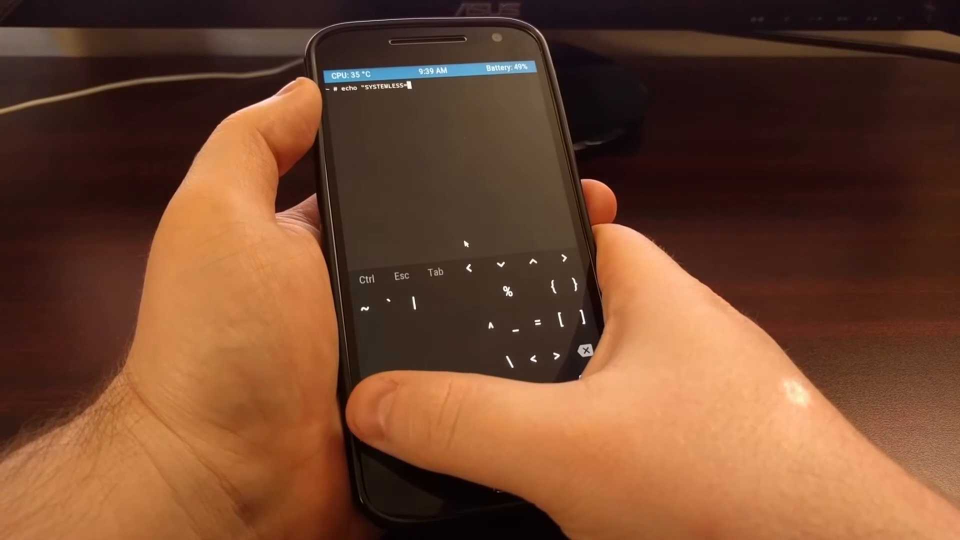
# Finish typing echo "SYSTEMLESS=true" in the terminal, adding the closing quote
pyautogui.click(473, 303)
pyautogui.write('true')
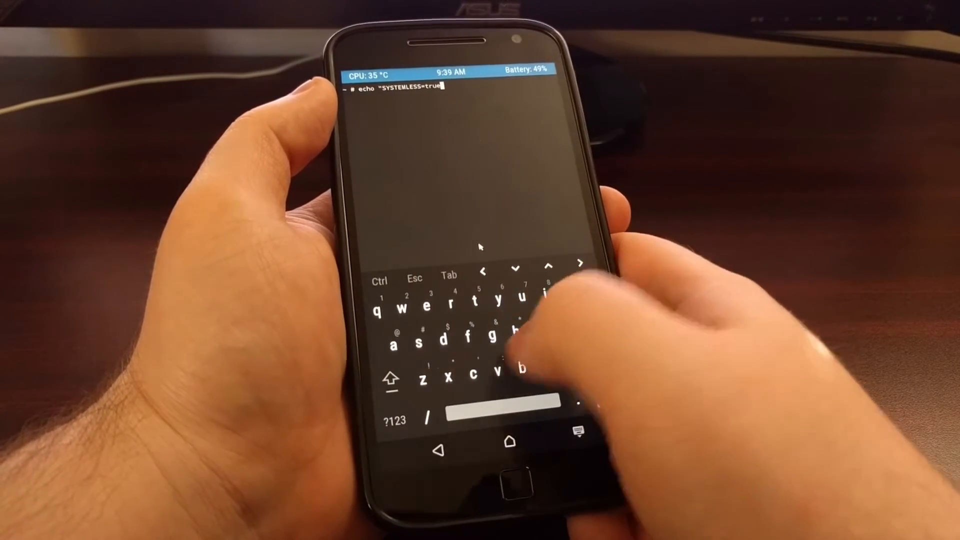
pyautogui.click(393, 420)
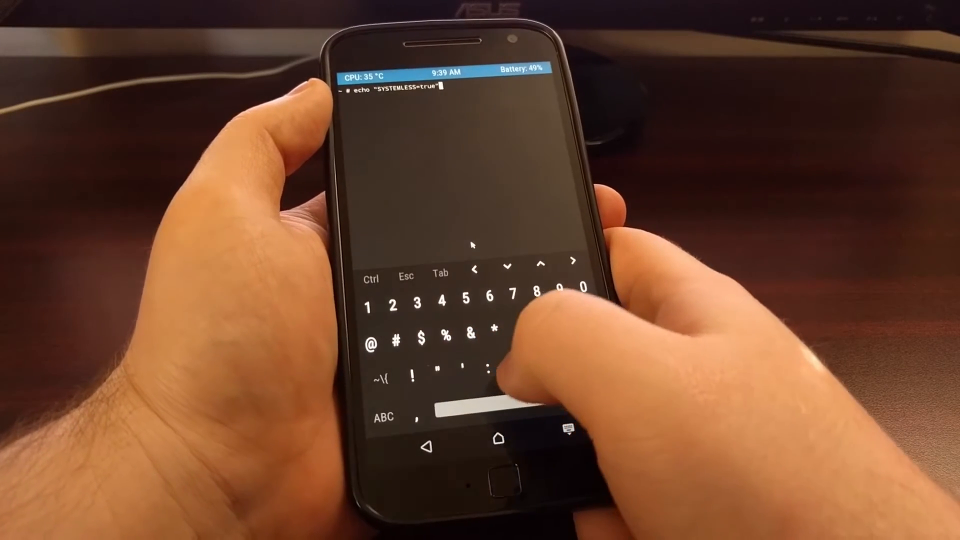